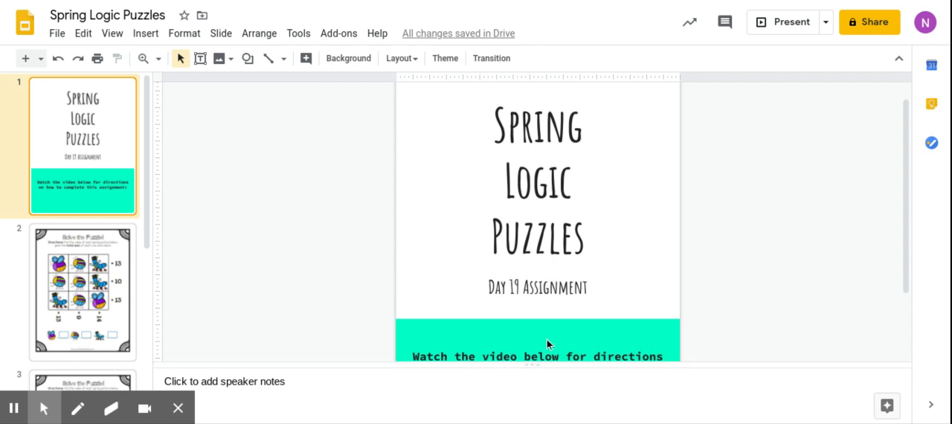
mouse_move(294, 298)
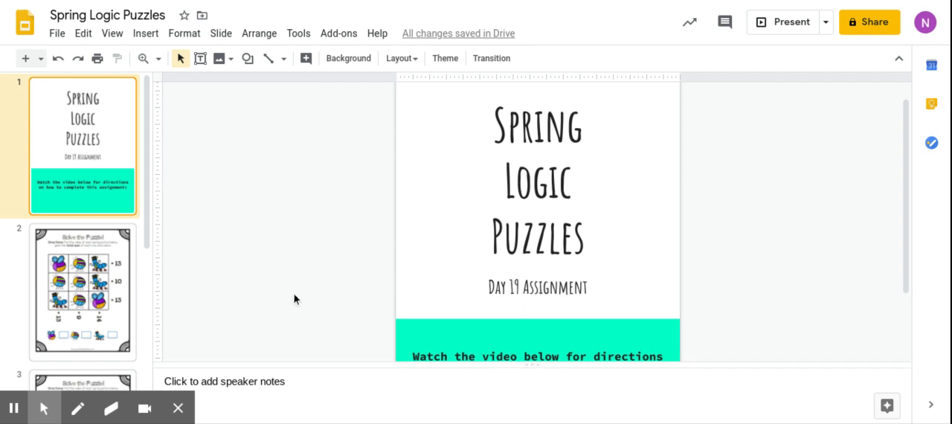
Show slide 2, the Solve the Puzzle grid of bug pictures with row and column sums.
scroll(down, 3)
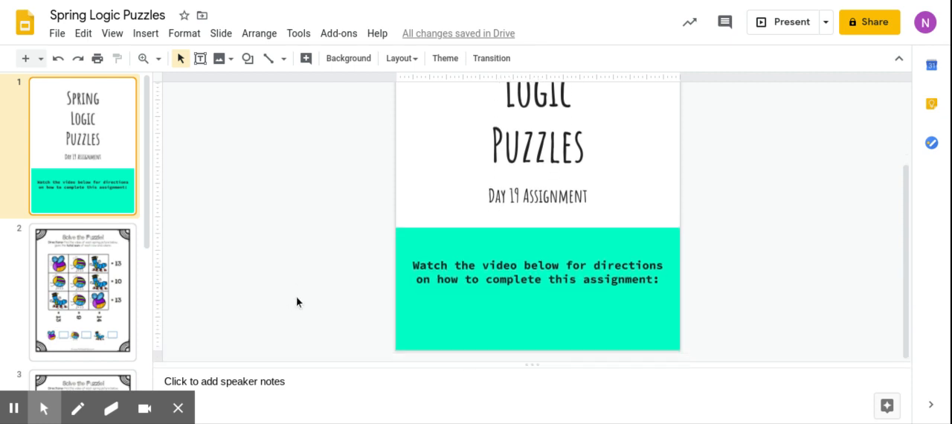
mouse_move(533, 332)
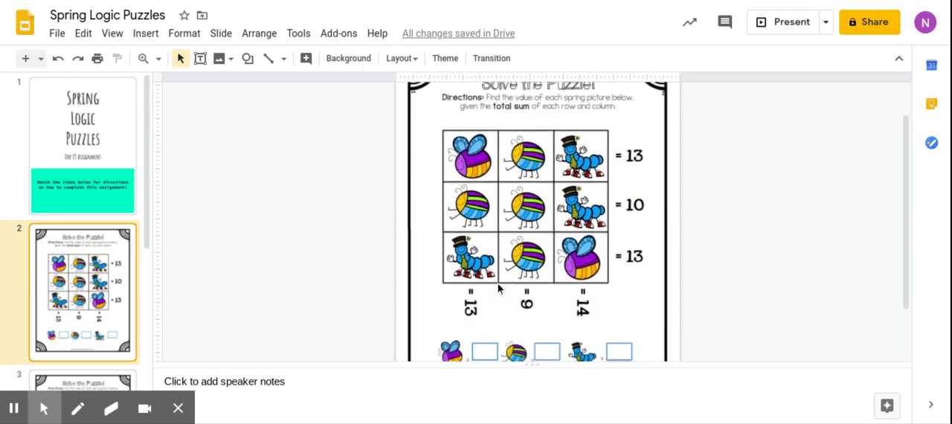
mouse_move(459, 231)
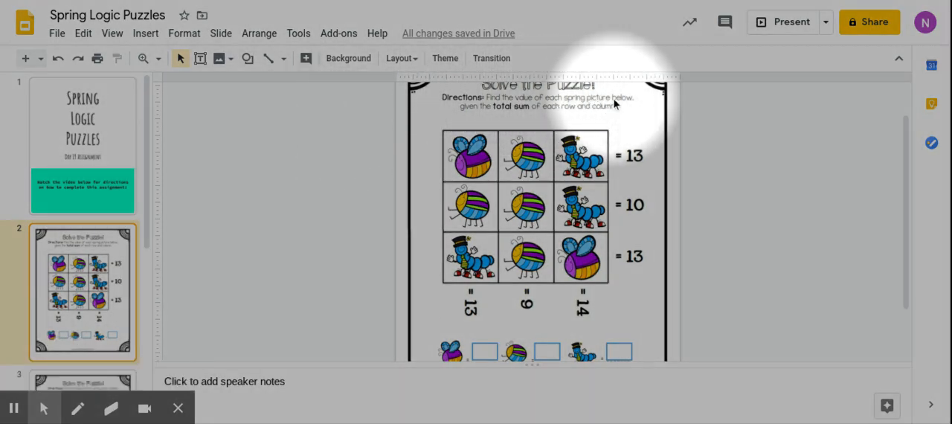
mouse_move(542, 113)
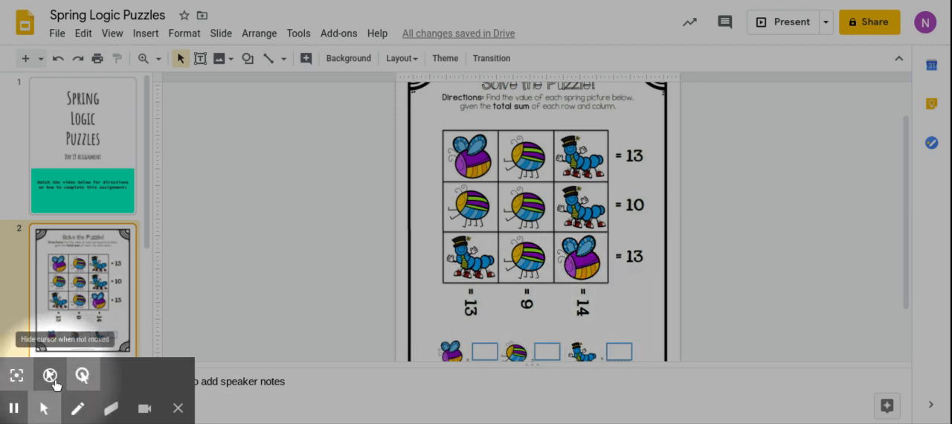
click(78, 408)
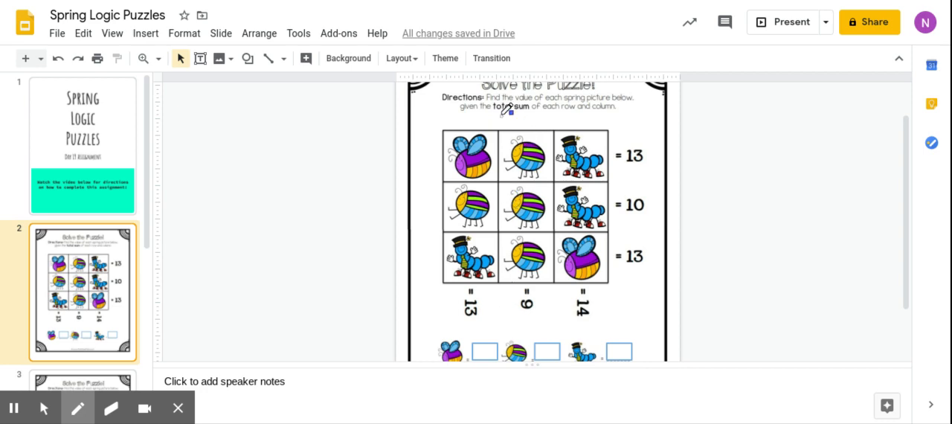
Circle the middle column totalling 9, write 3 + 3 + 3 = 9 beside it, then circle the middle row.
drag(504, 119, 524, 318)
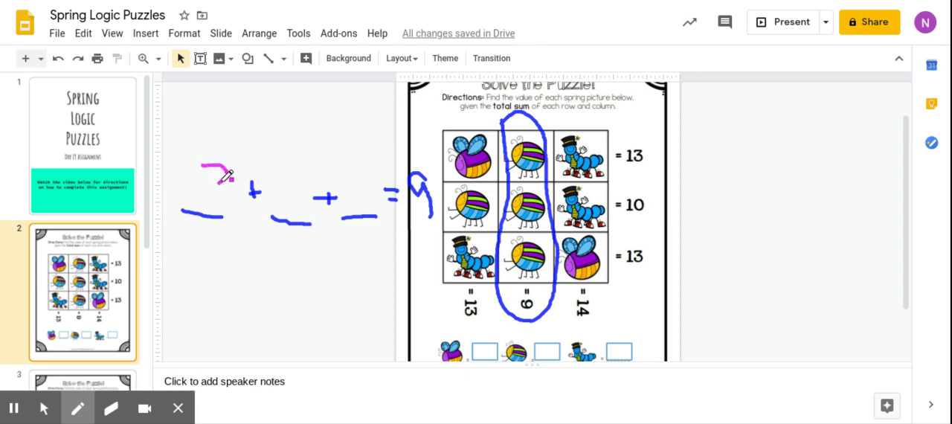
drag(223, 176, 290, 216)
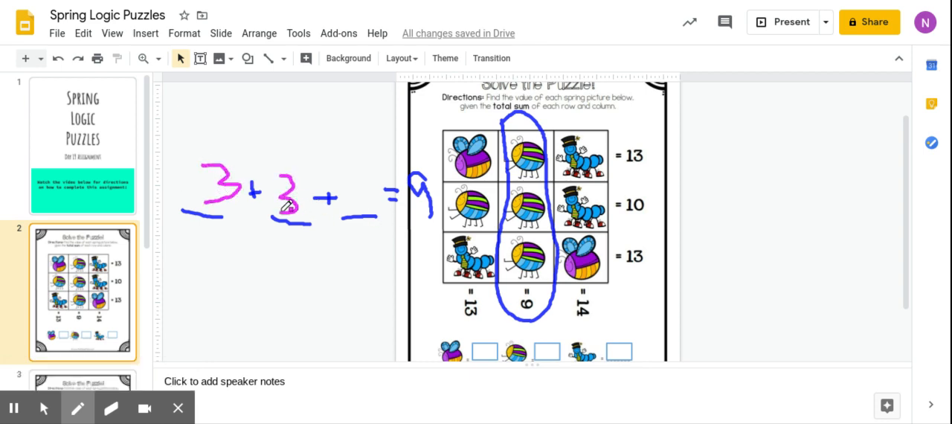
drag(354, 191, 364, 216)
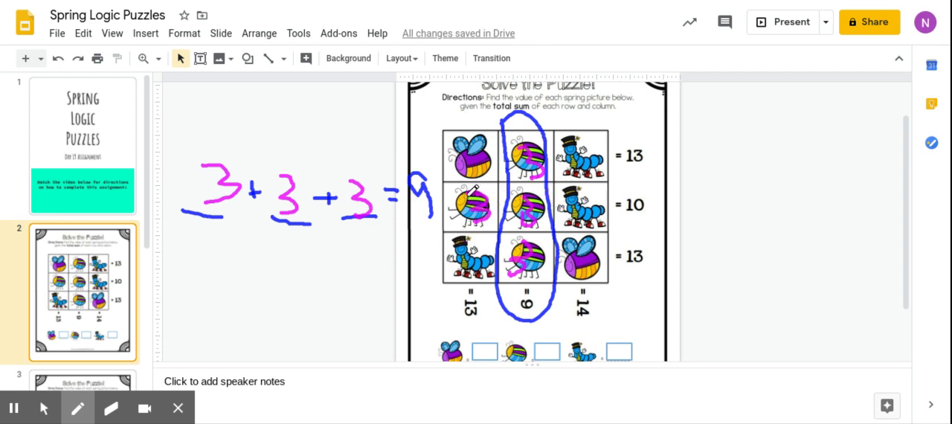
drag(461, 179, 647, 216)
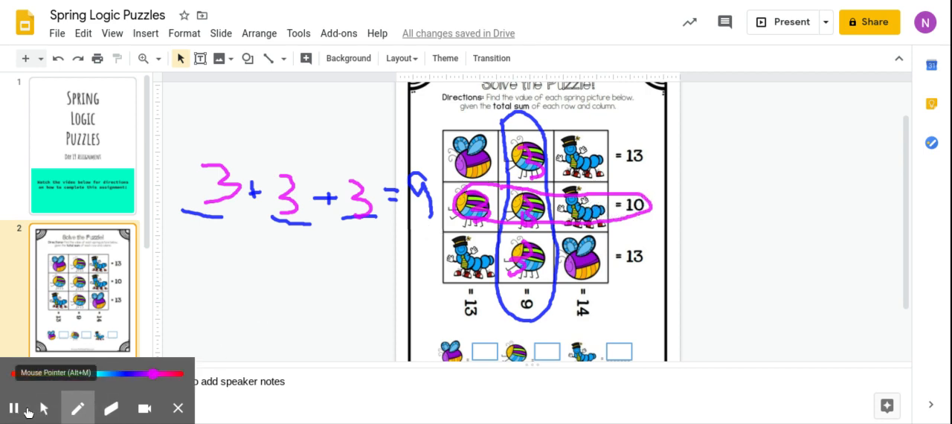
Return to the pointer and enter 3 in the beetle's answer box.
click(110, 407)
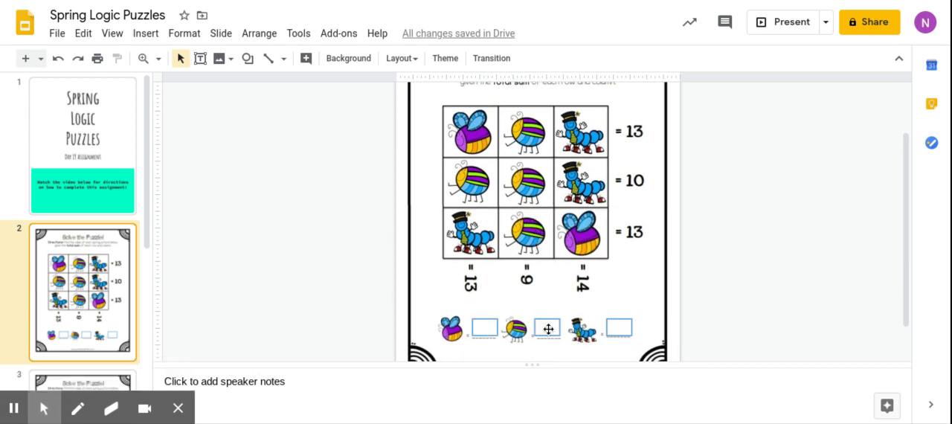
click(548, 328)
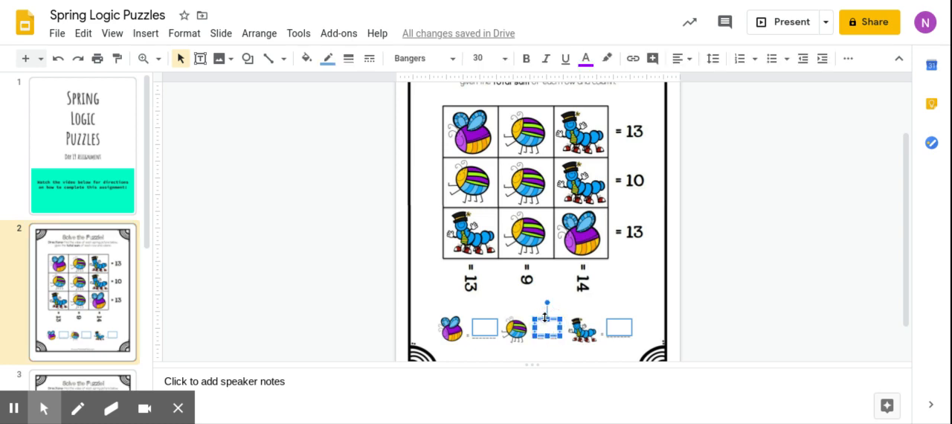
text(3)
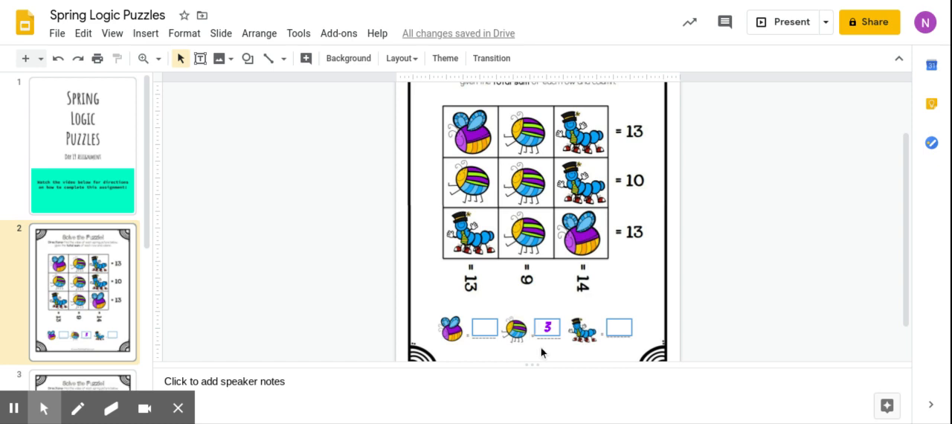
click(547, 327)
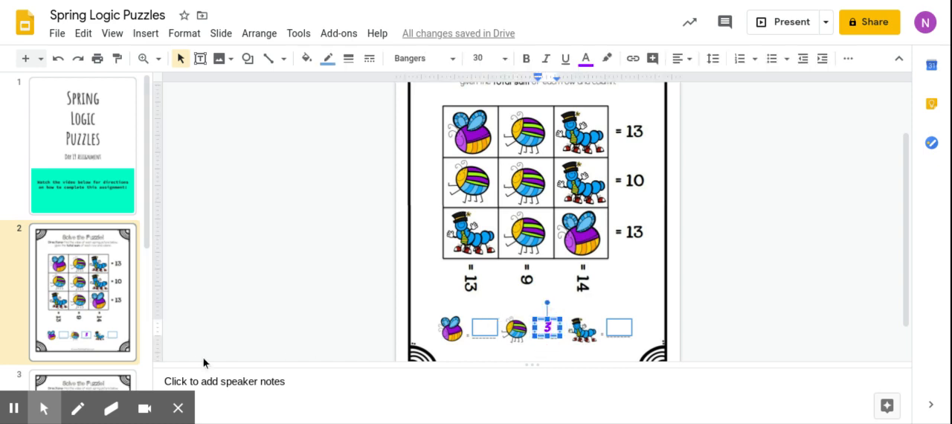
click(82, 310)
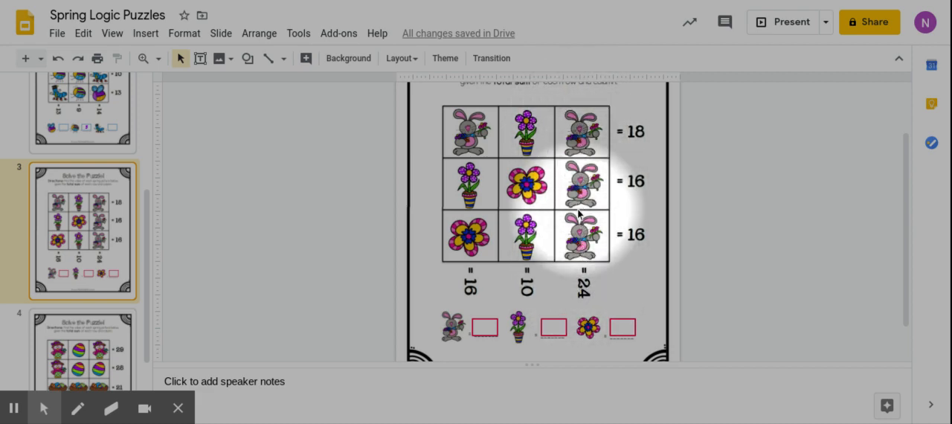
mouse_move(577, 140)
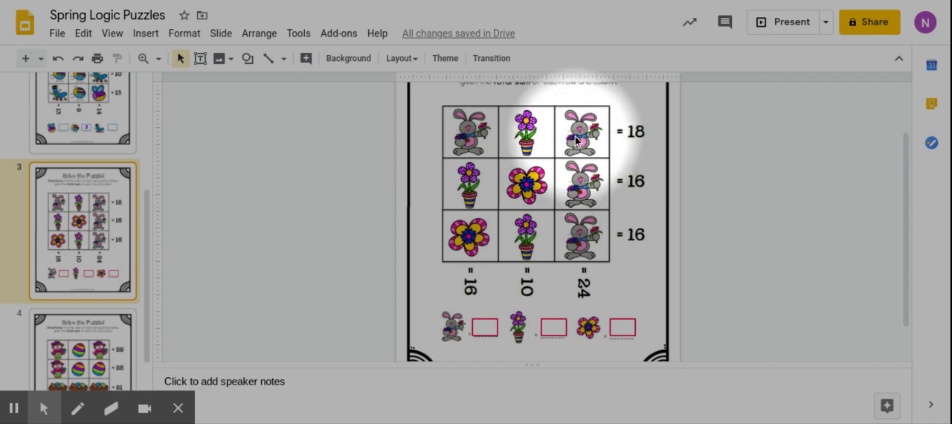
mouse_move(565, 286)
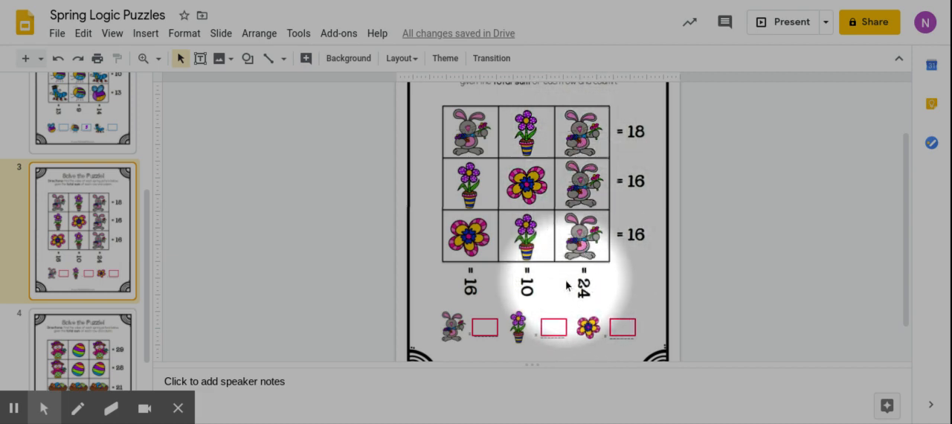